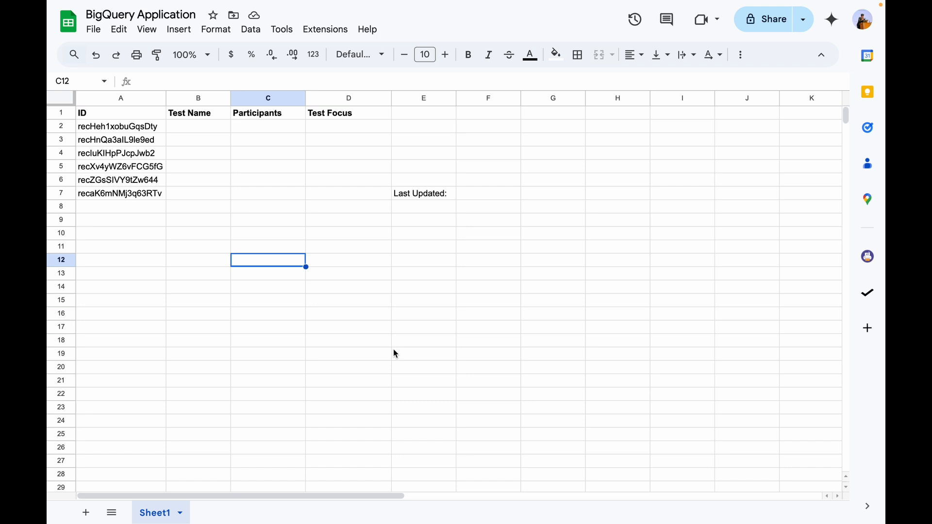
mouse_move(524, 314)
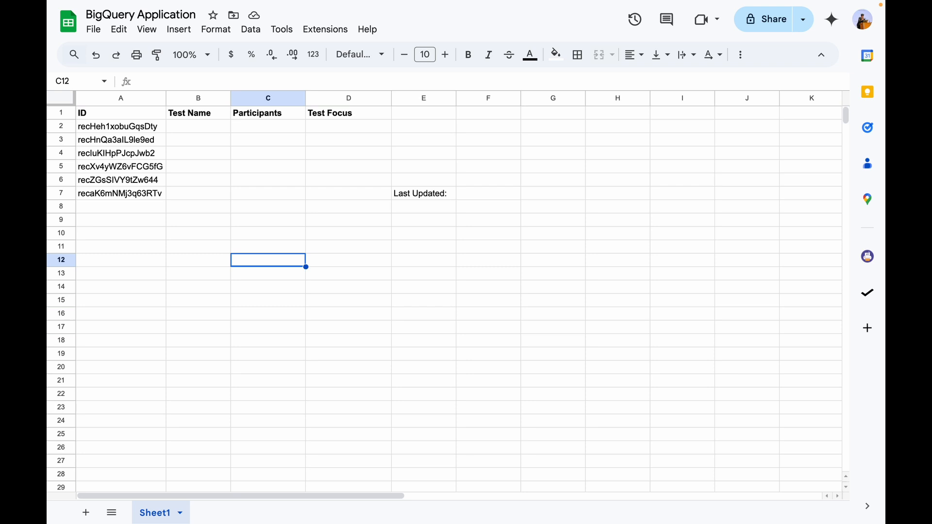
mouse_move(244, 303)
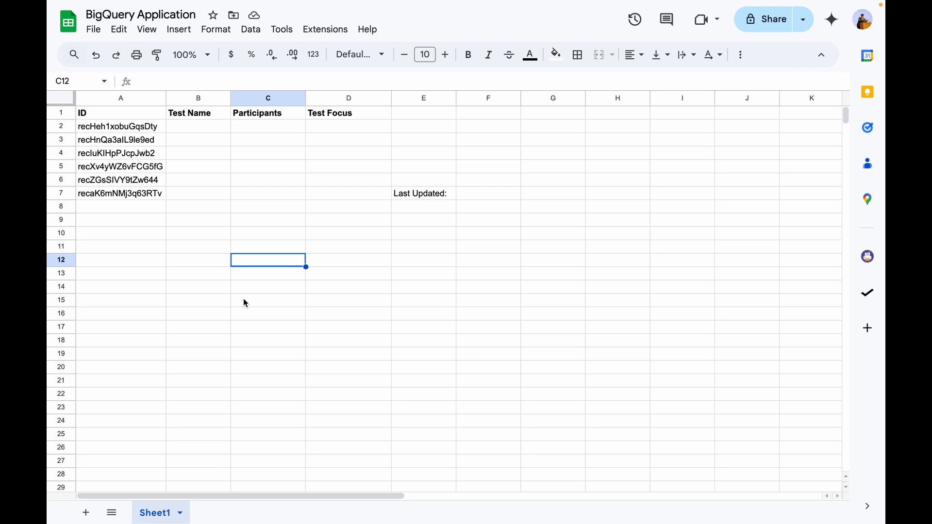
- Review the sheet's test IDs in column A and the empty Last Updated cell
click(268, 300)
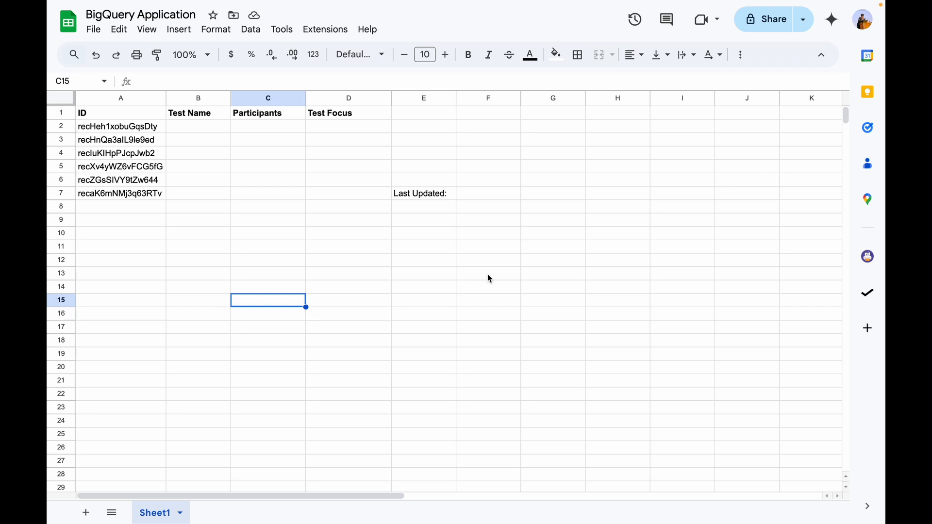
click(198, 126)
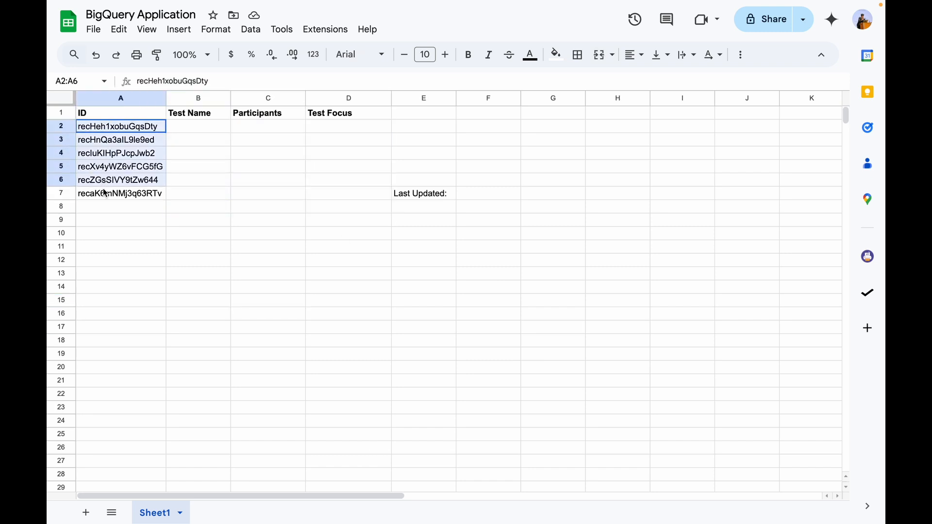
click(424, 304)
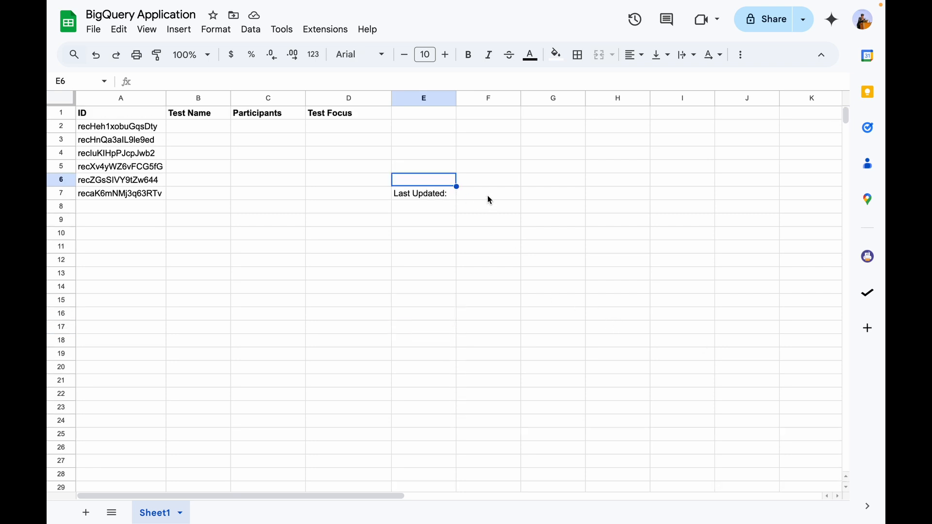
click(488, 193)
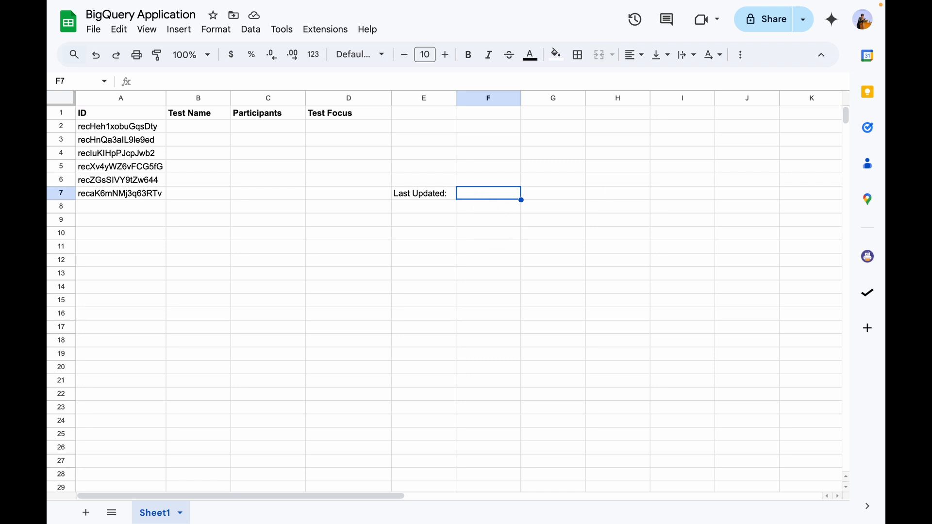
mouse_move(306, 273)
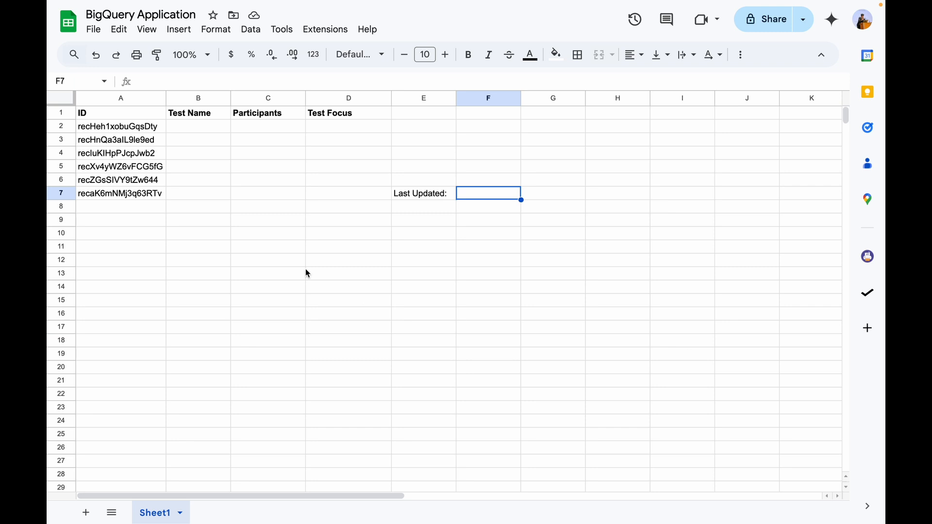
mouse_move(314, 216)
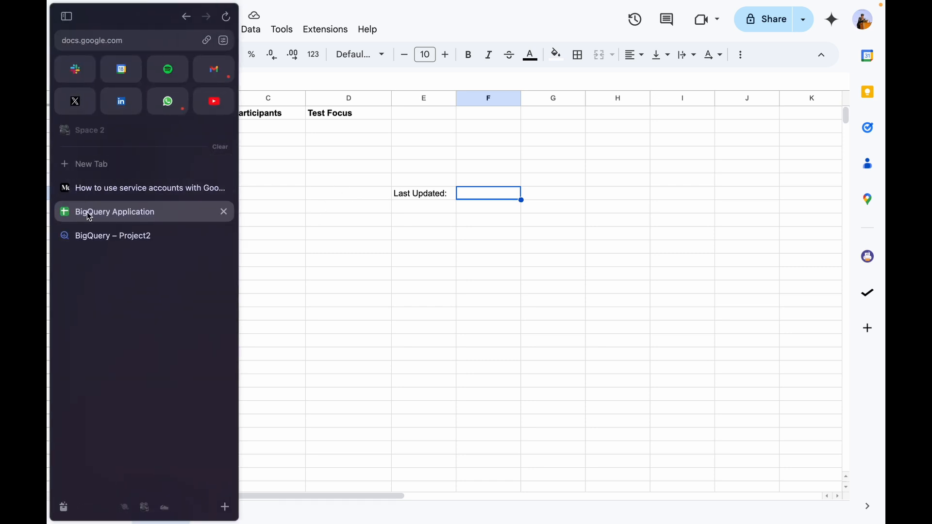
- Preview the FInalTry table rows in the BigQuery console for project2-283514
click(112, 235)
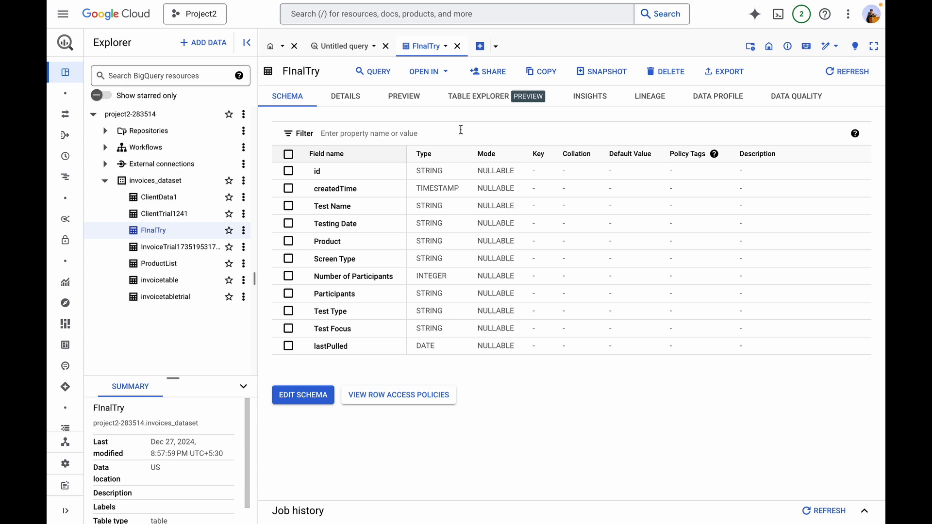
click(404, 96)
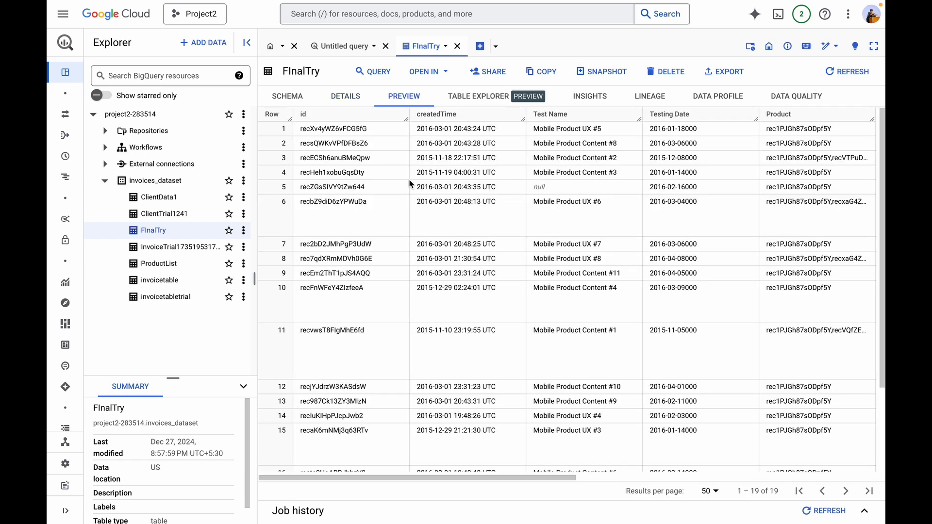
mouse_move(475, 316)
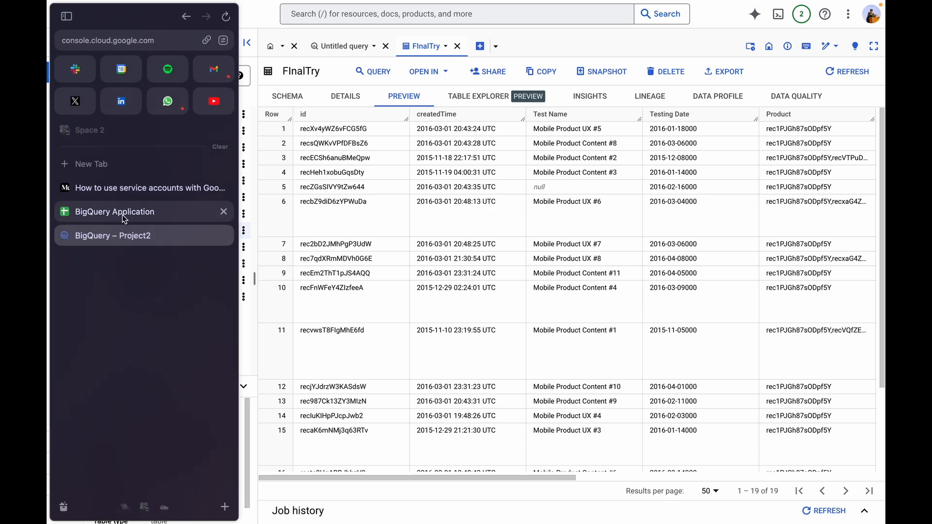
click(114, 212)
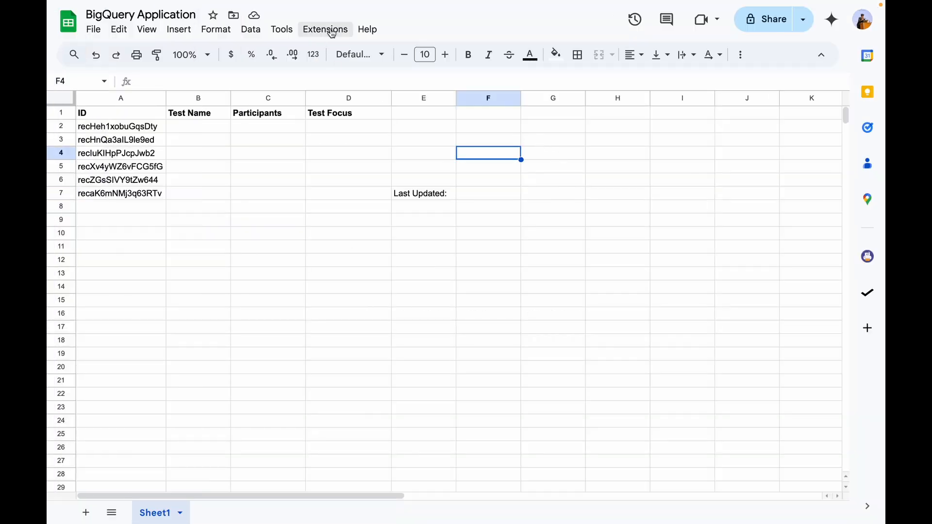
- Start an Apps Script project from the spreadsheet and select the starter code for replacement
click(325, 29)
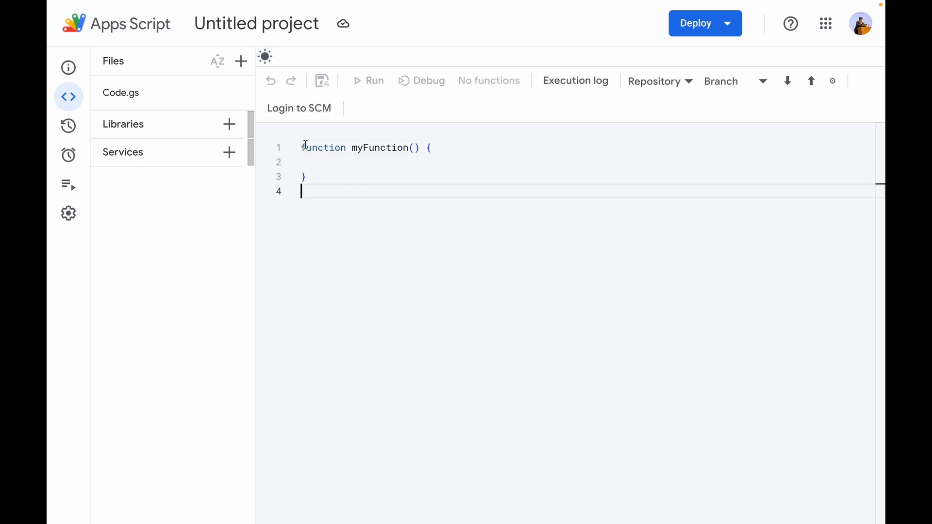
key(ctrl+a)
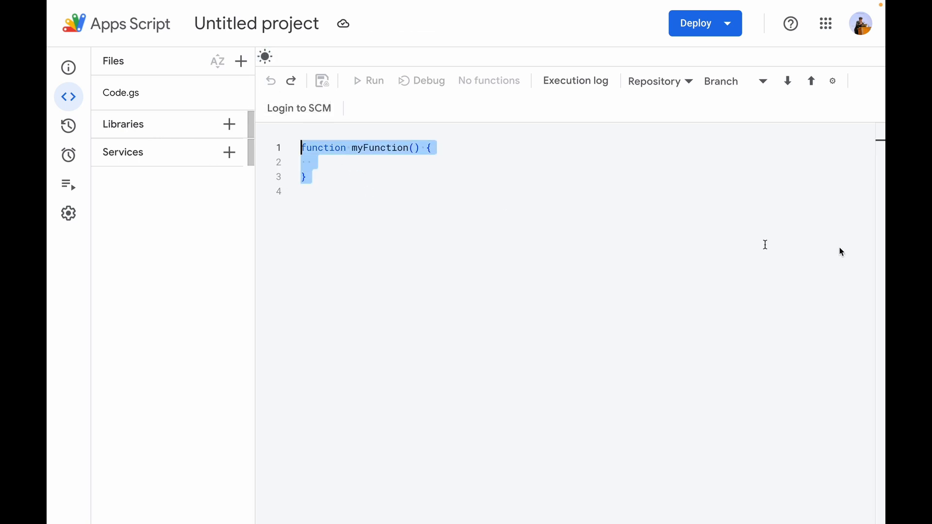
mouse_move(206, 110)
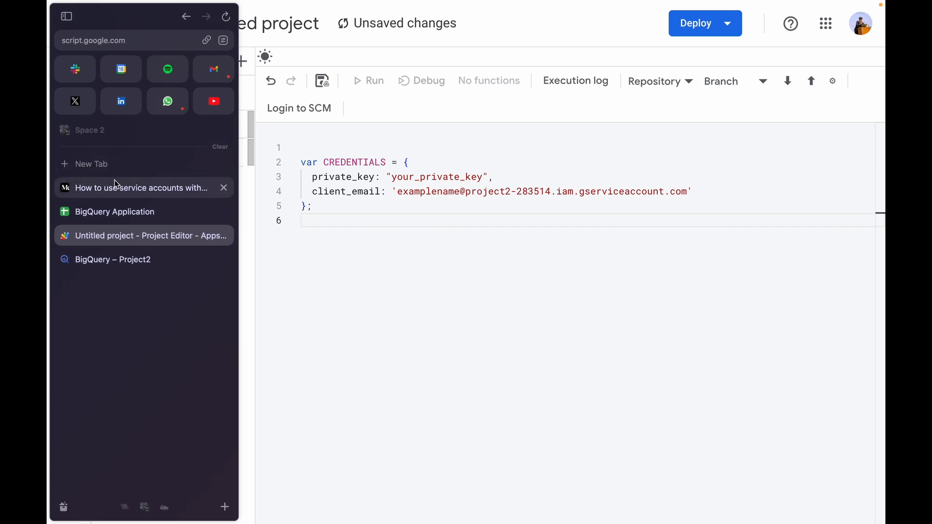
- Skim the Medium article on service accounts with Google Apps Script
click(141, 187)
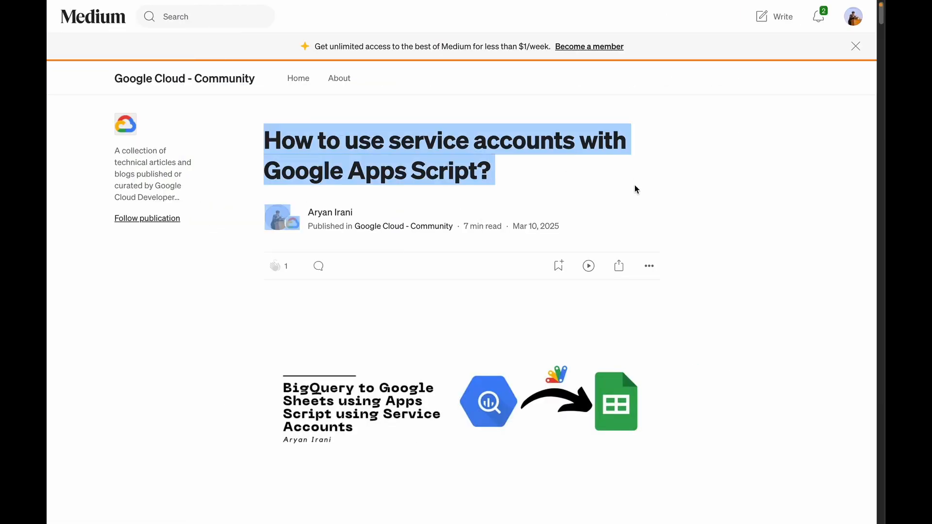
click(597, 172)
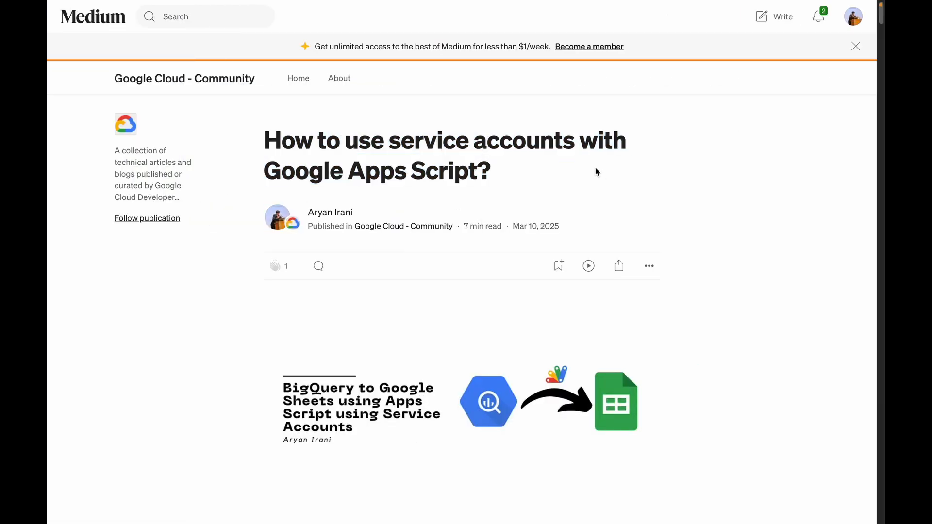
scroll(down, 3)
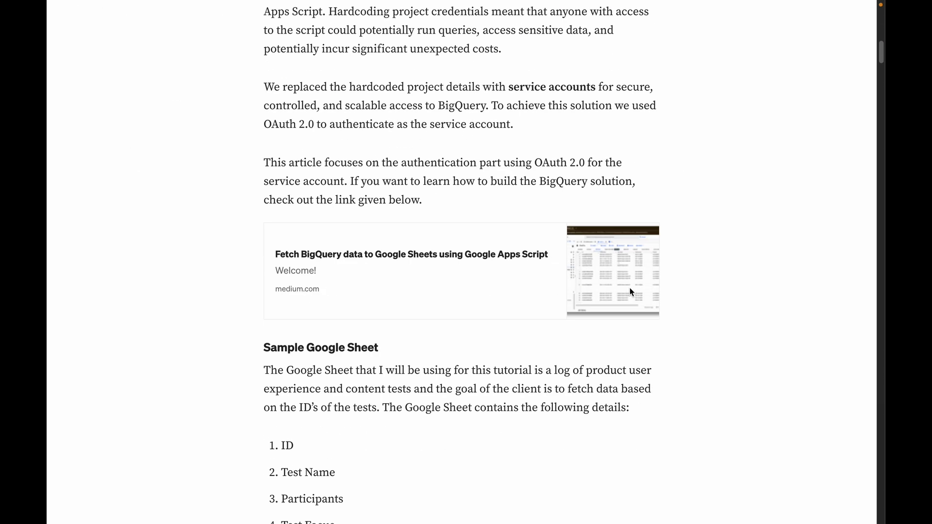
scroll(down, 3)
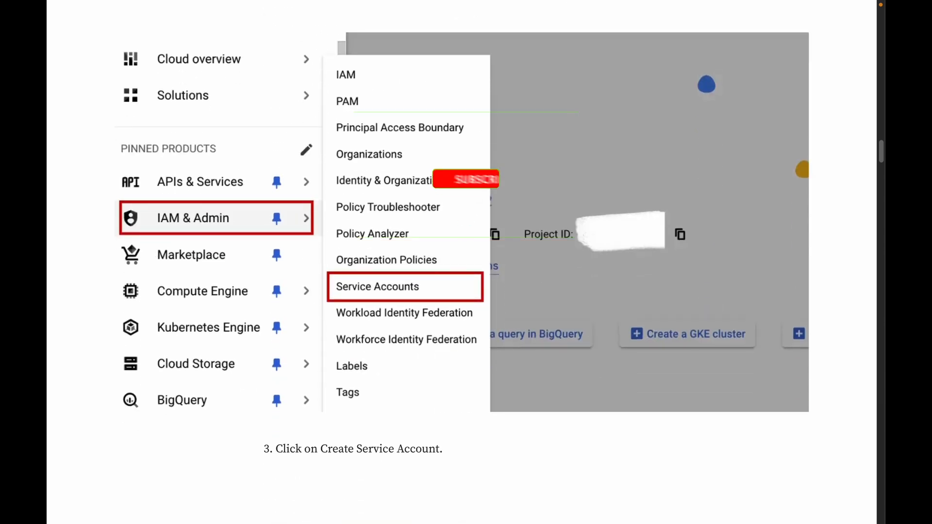
click(378, 286)
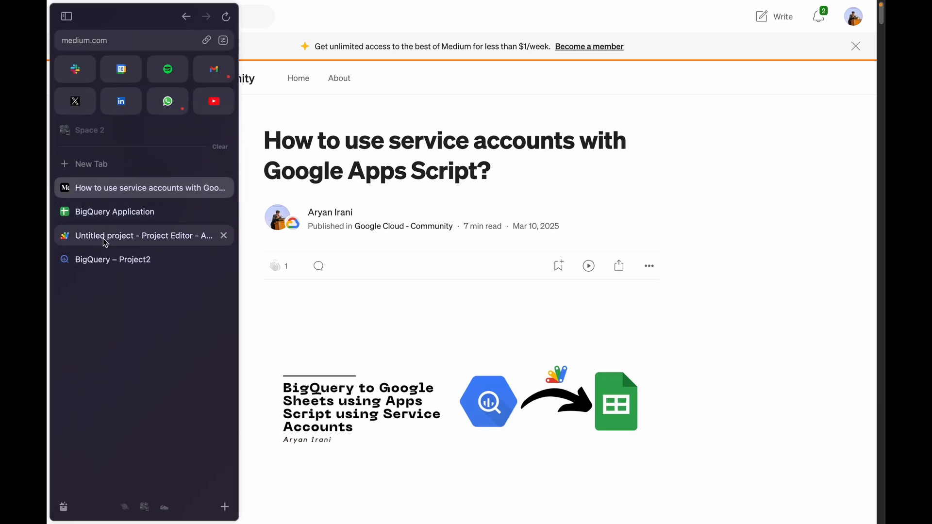
- Return to Code.gs and add the getOAuthService(user) and reset() functions
click(143, 234)
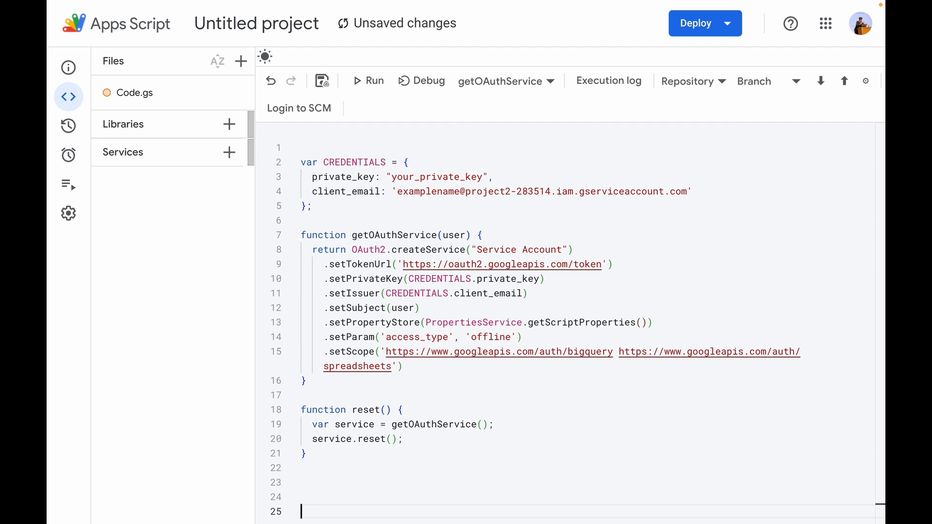
- Begin executeQuery(query), building the service via getOAuthService(CREDENTIALS.client_email)
key(Backspace)
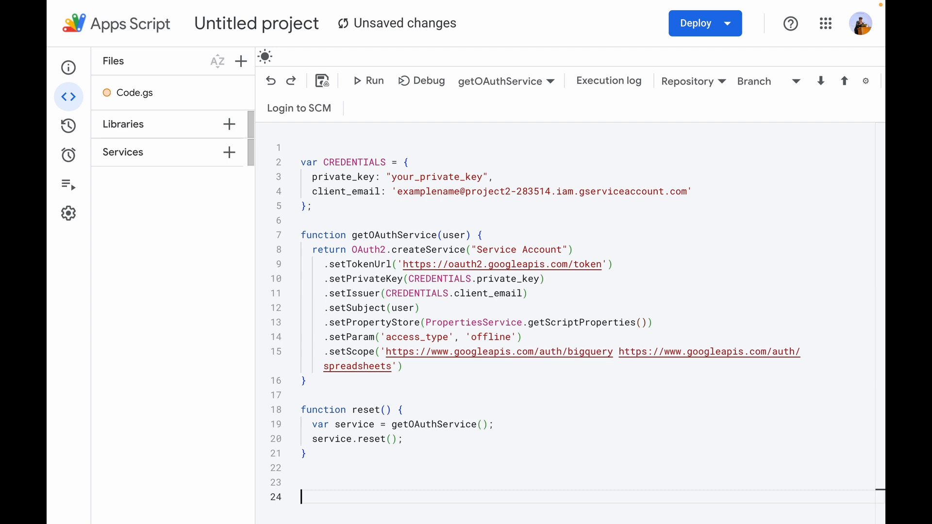
text(function)
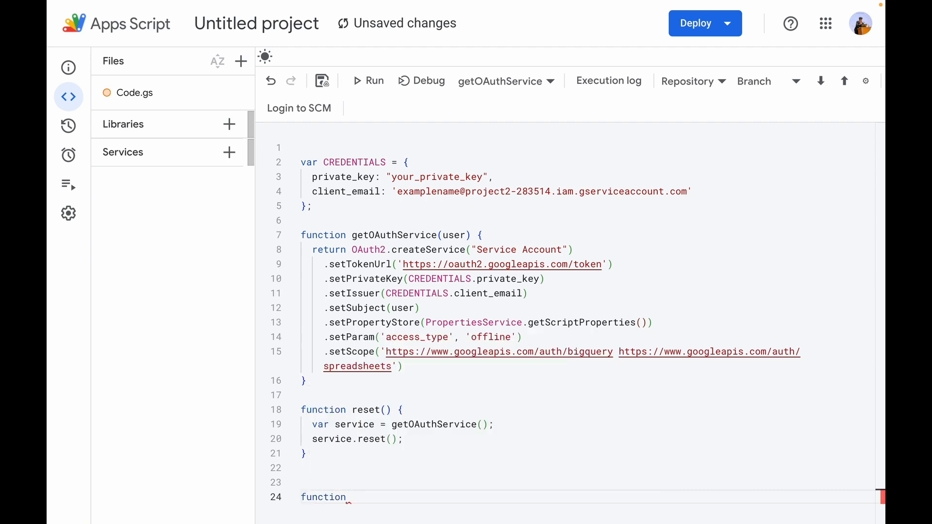
text(execut)
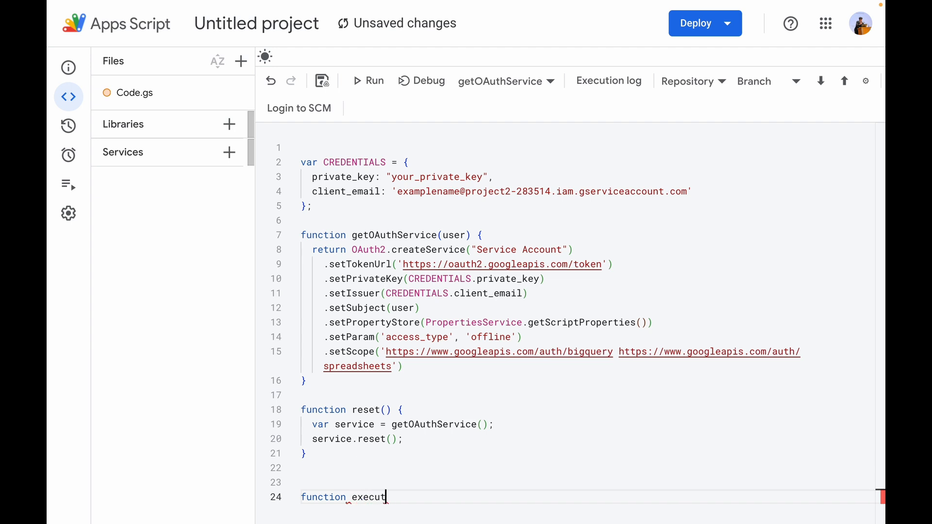
text(eQue)
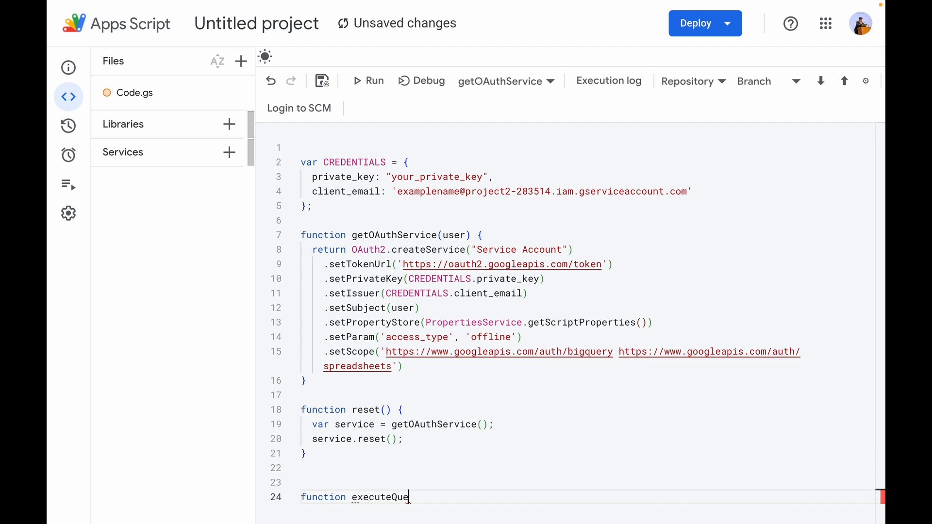
text(ry(query) {)
text(c)
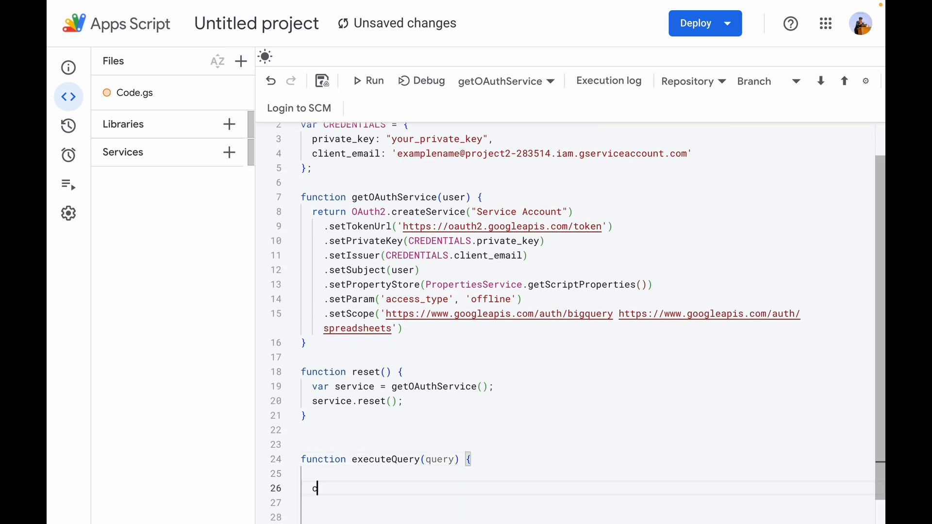
text(onst service =)
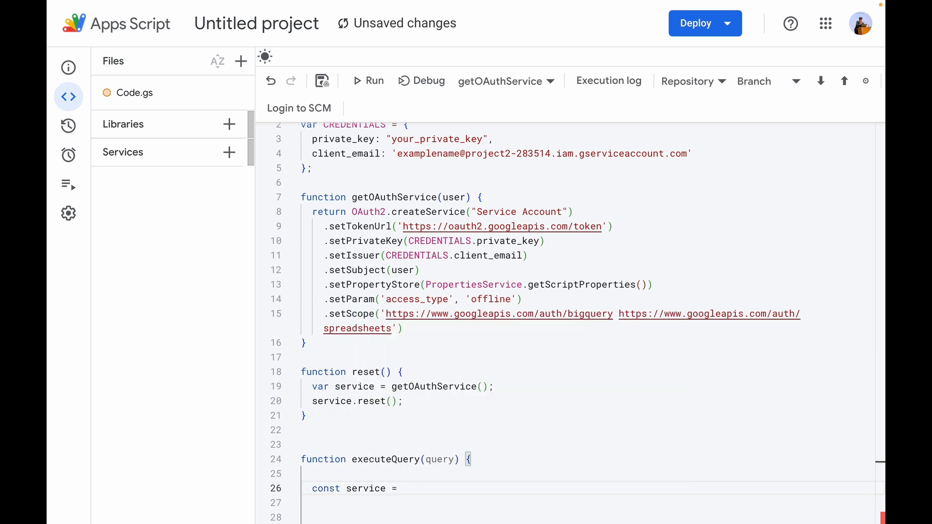
text(getOAuthService)
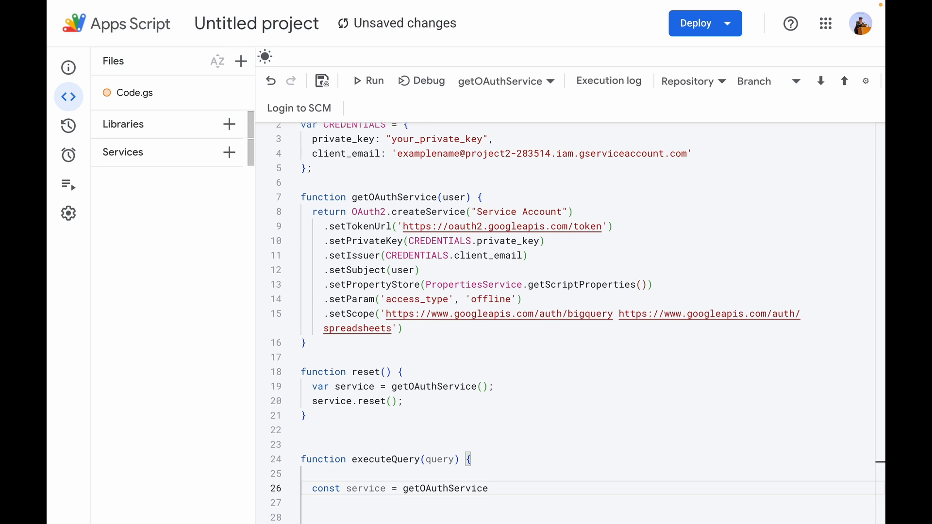
text((CREDENTIALS.cli)
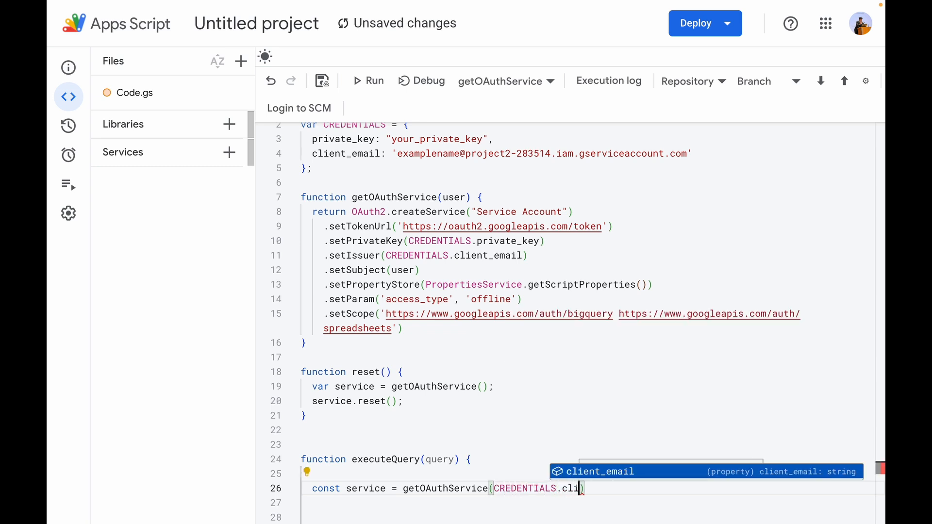
key(Tab)
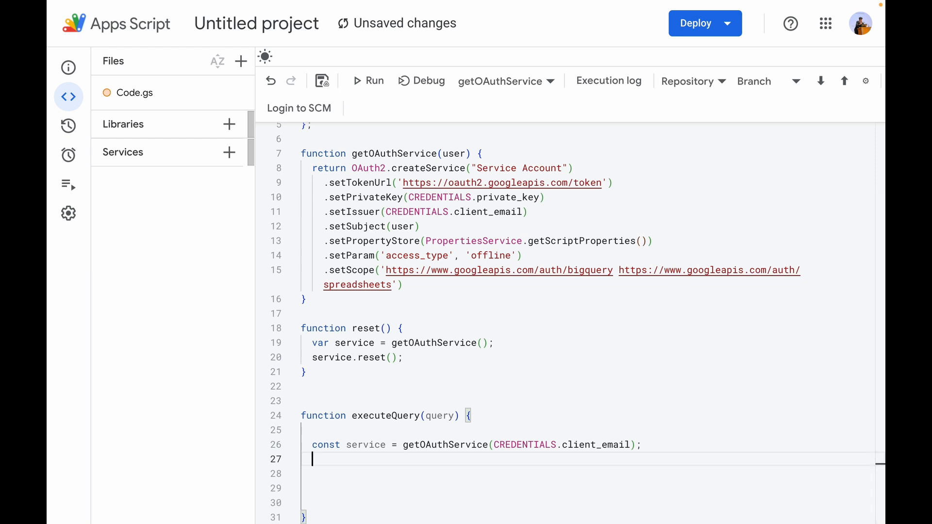
- Throw 'Authorization required. Check script permissions.' when service.hasAccess() fails
text(if(!)
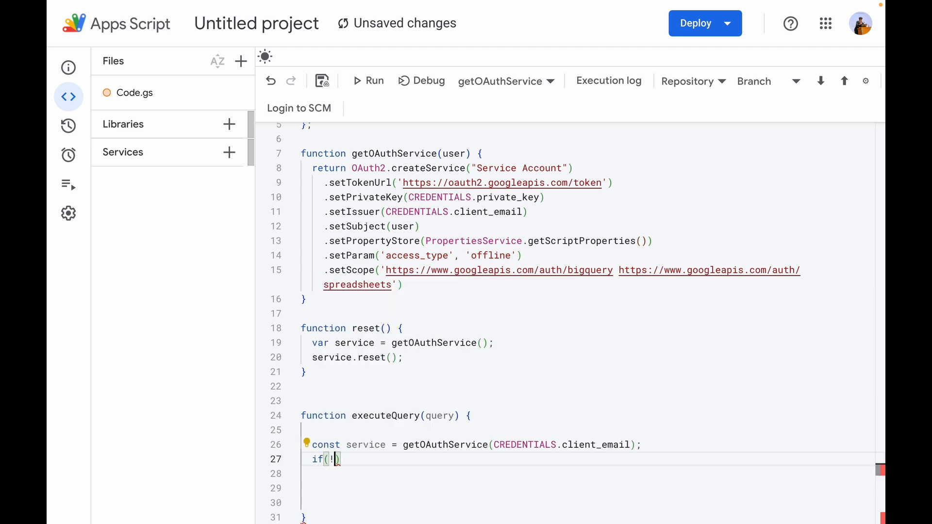
text(service)
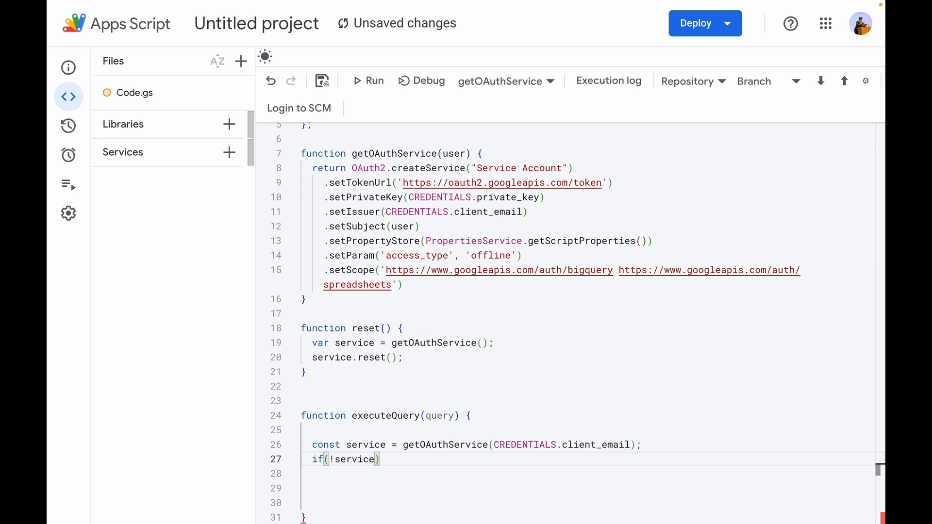
text(.hasAccess()
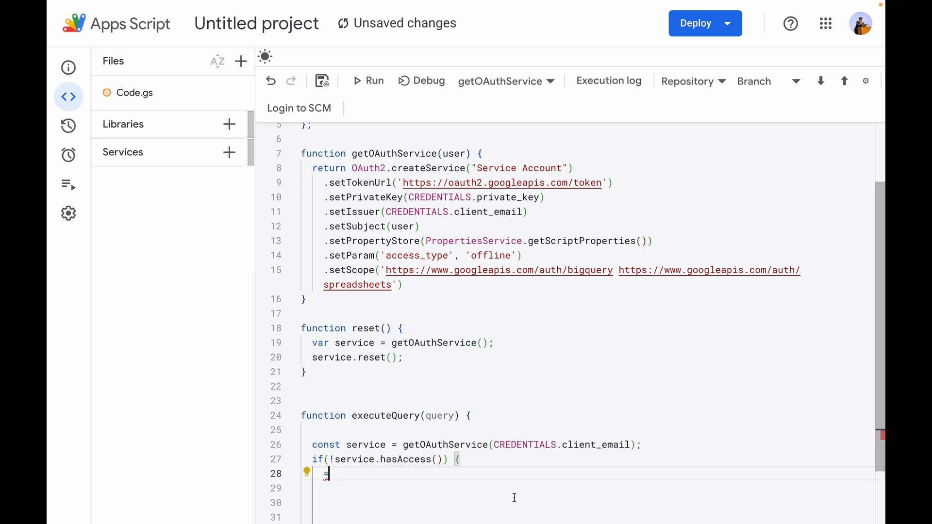
text(throw new Error('Authorization required. Check script permissions.');)
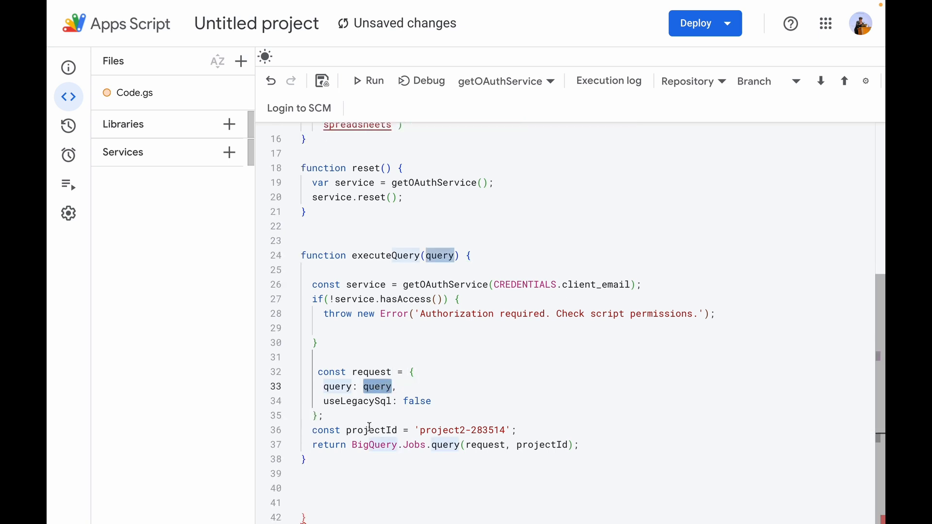
- Point out the projectId 'project2-283514' and the BigQuery.Jobs.query(request, projectId) call
double_click(441, 430)
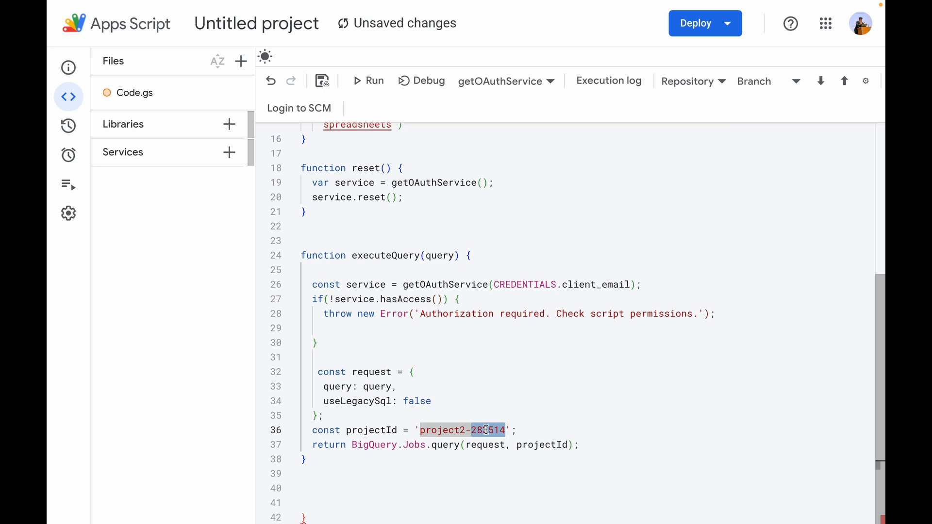
double_click(373, 444)
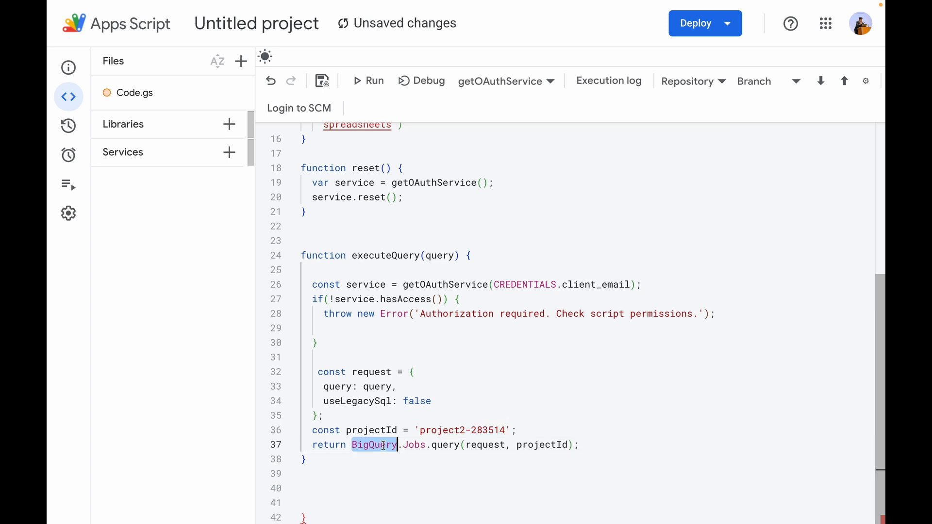
click(462, 430)
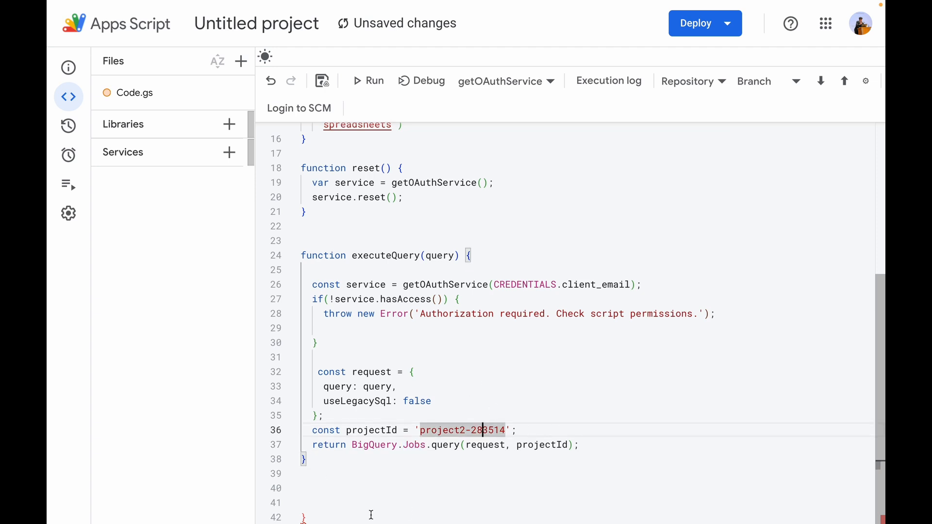
scroll(down, 3)
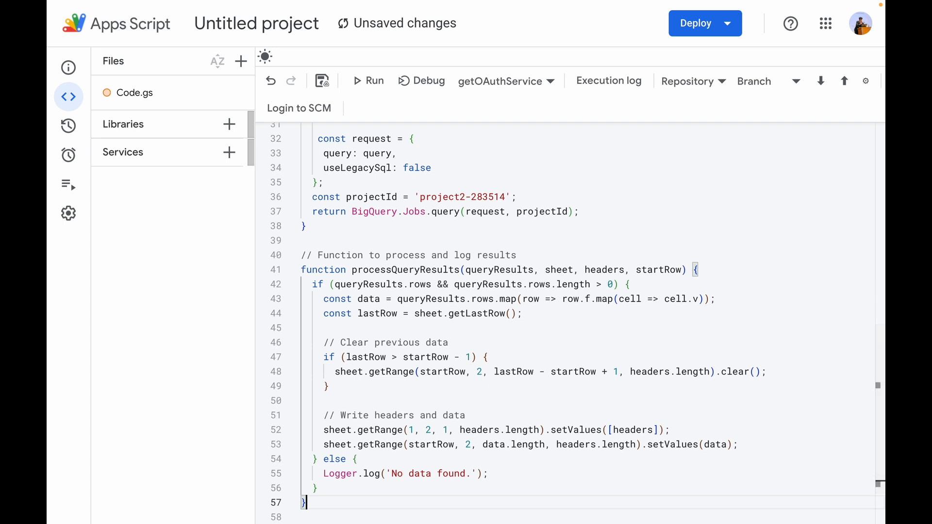
- Add processQueryResults to clear old rows and write headers and query data into the sheet
scroll(down, 3)
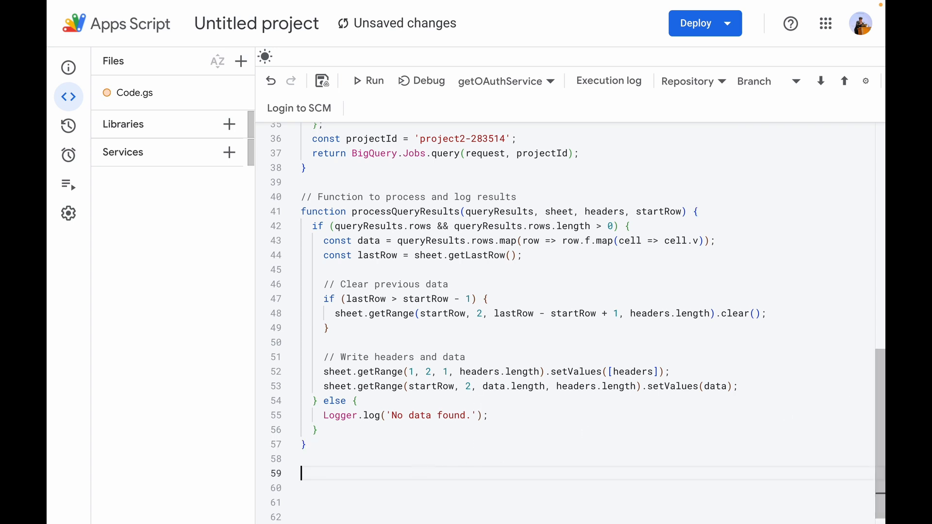
- Review FetchResults' sheetName and timestampCell placeholders and the executeQuery call
scroll(down, 3)
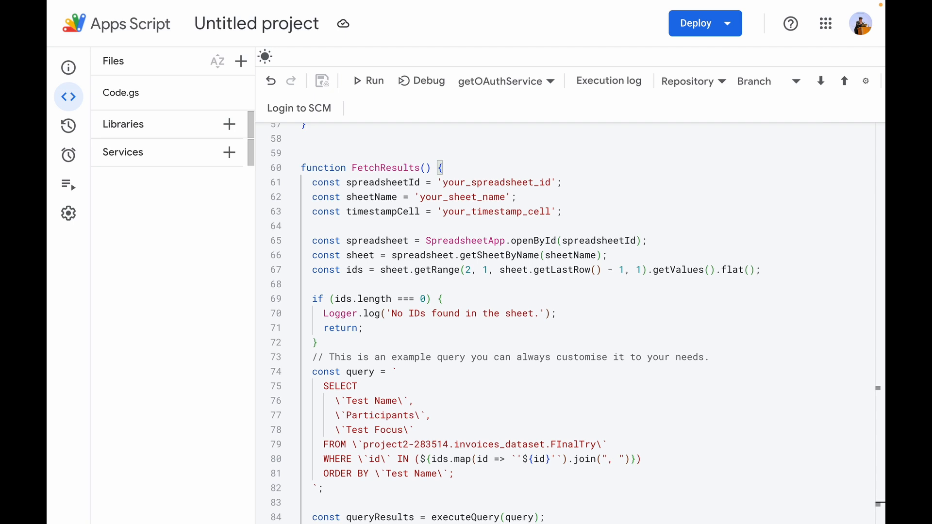
double_click(496, 183)
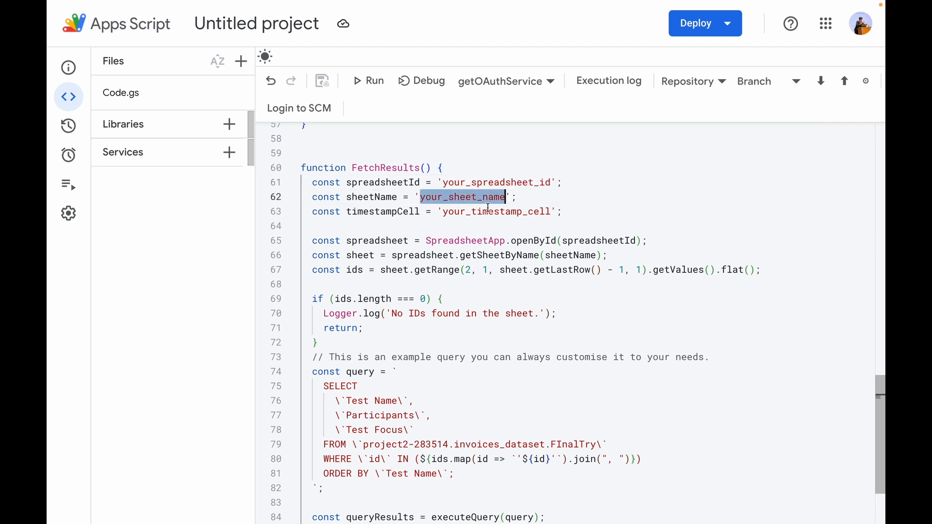
double_click(496, 211)
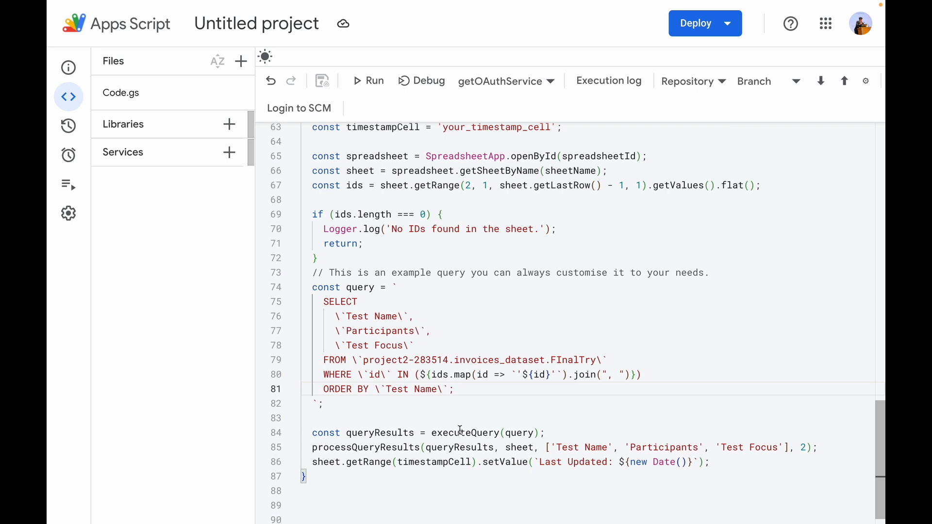
double_click(365, 447)
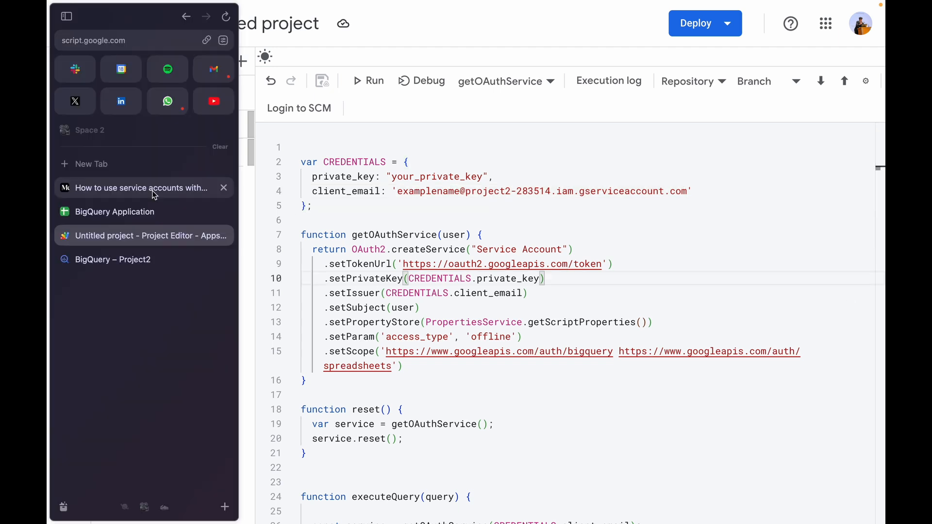
- Insert a rectangle drawing labelled 'Execute Query' into the BigQuery Application sheet
click(114, 211)
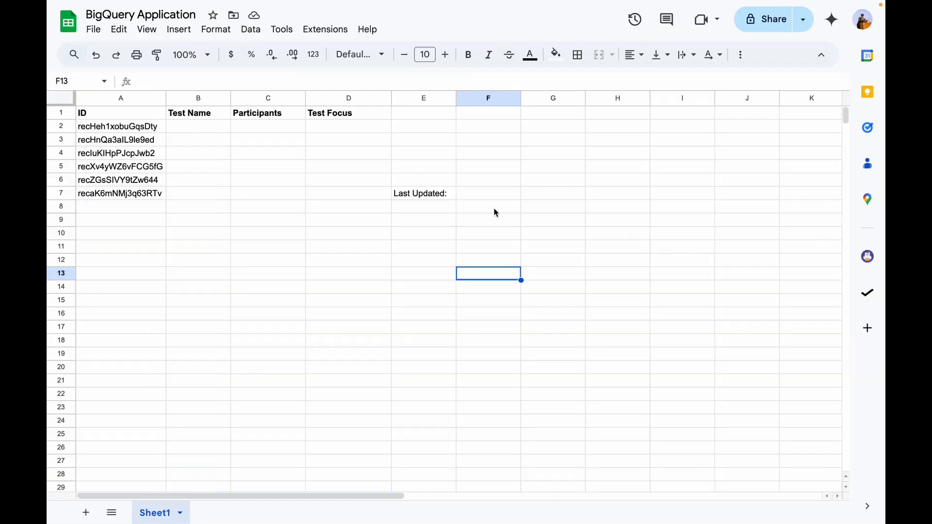
click(179, 30)
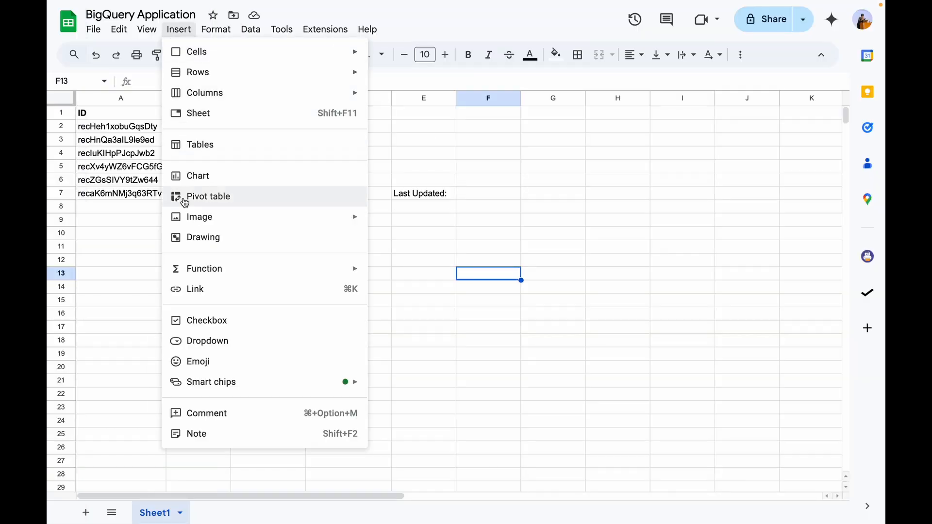
click(203, 237)
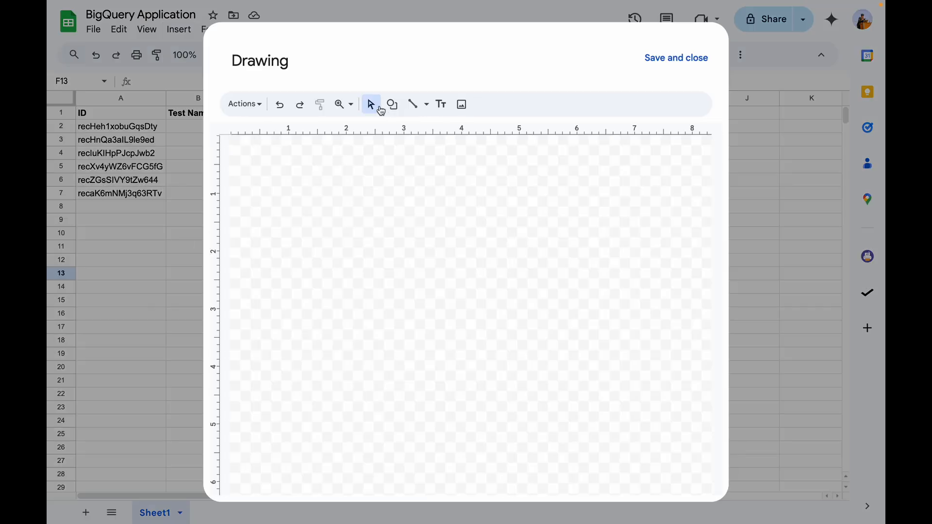
click(391, 104)
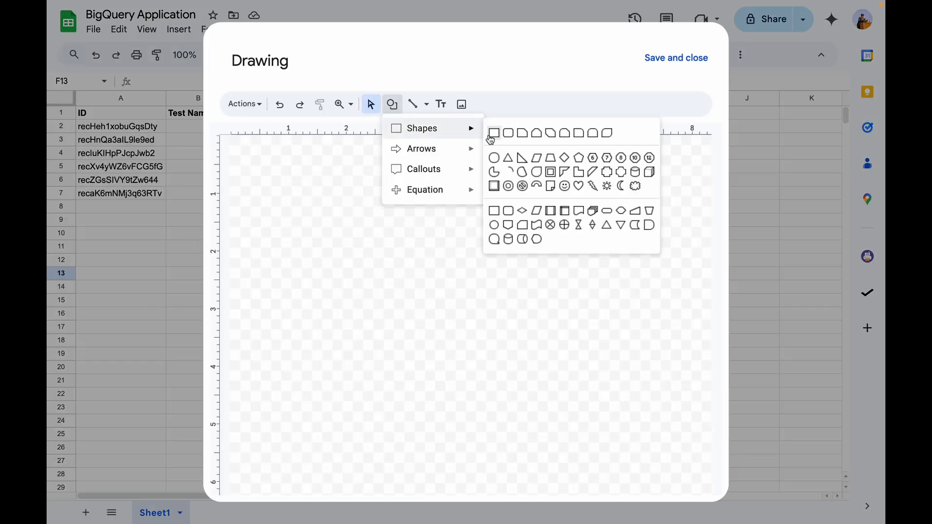
click(493, 133)
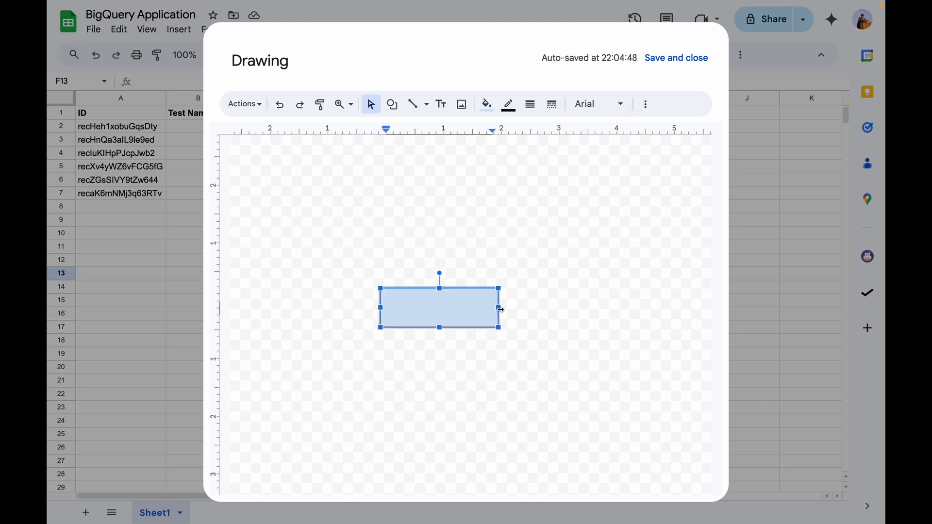
text(Execute Q)
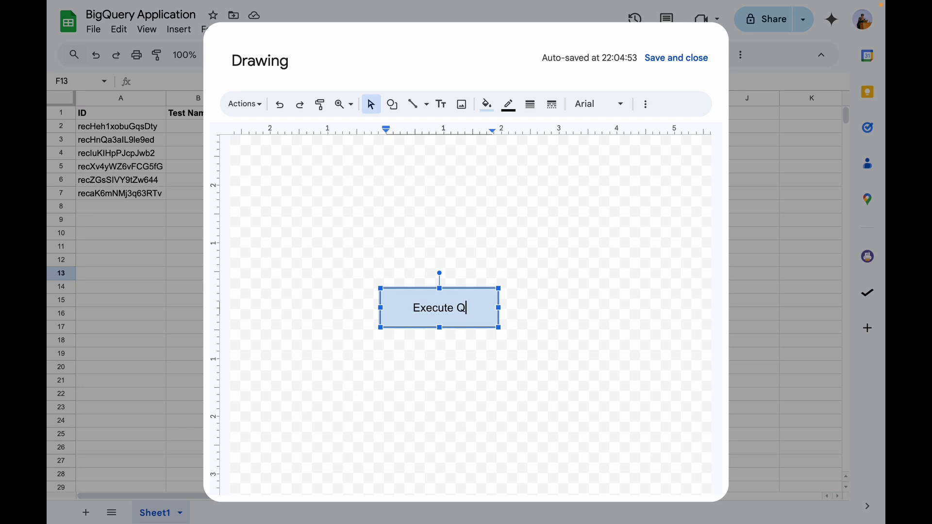
text(uery)
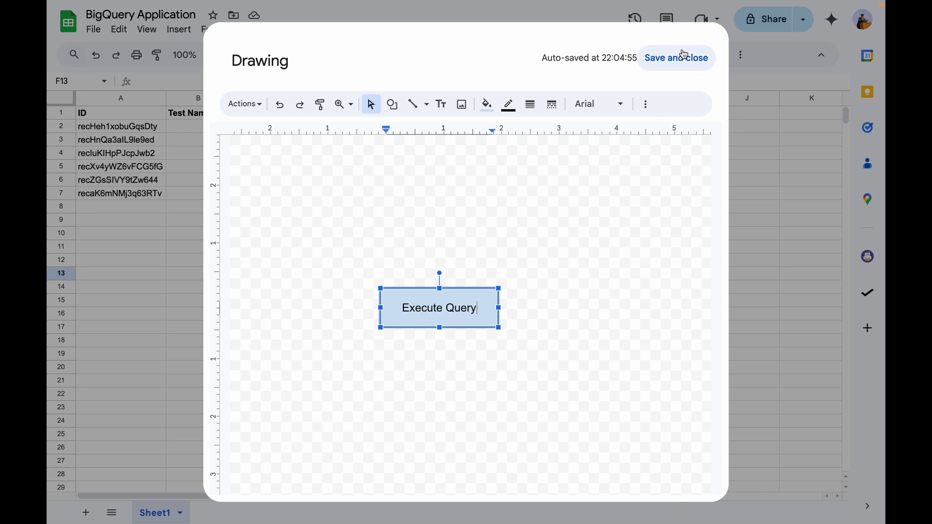
click(676, 58)
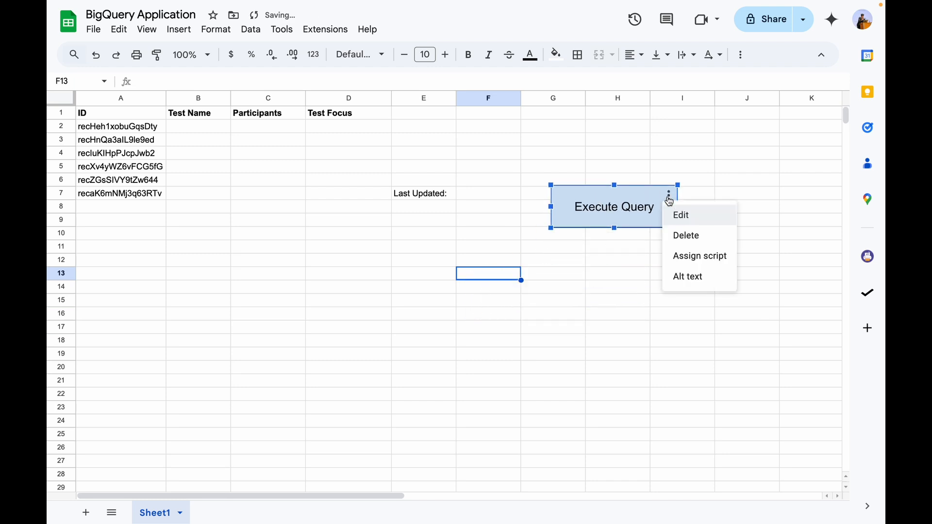
- Assign the FetchResults script to the Execute Query drawing
click(680, 215)
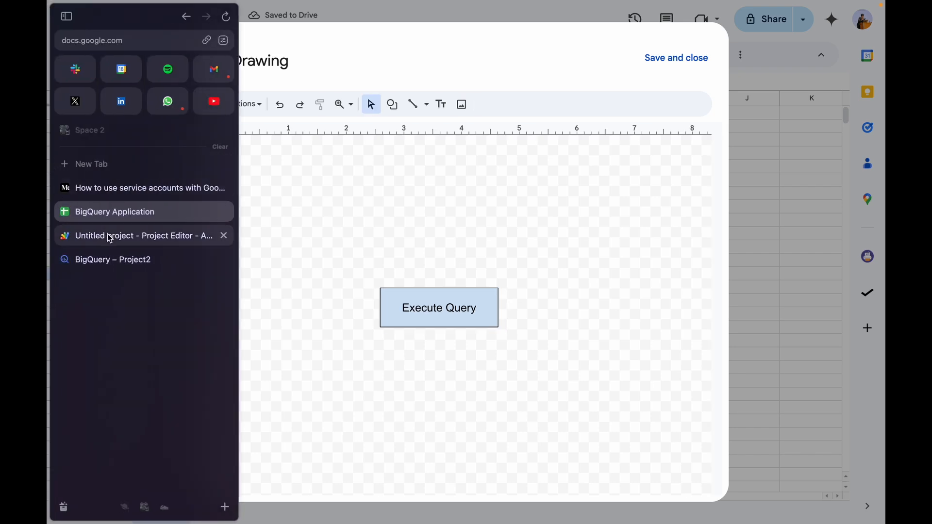
click(145, 235)
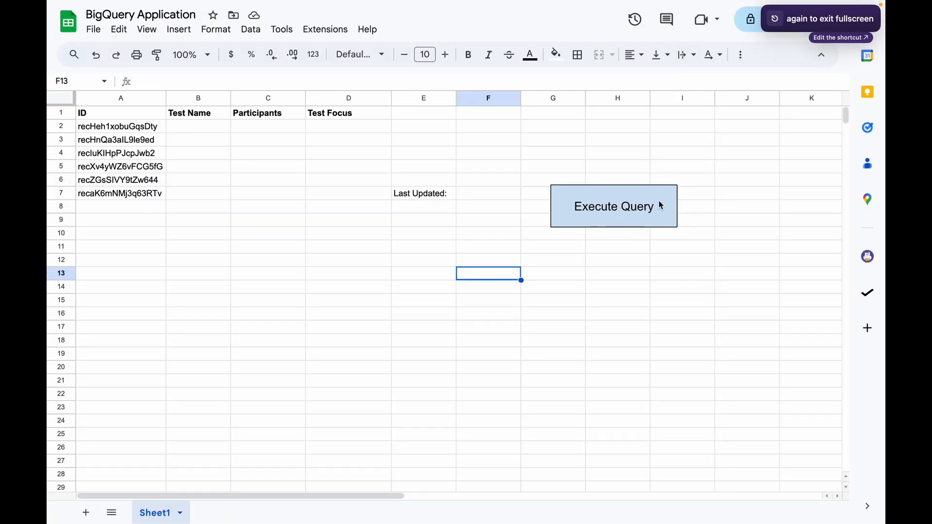
click(668, 194)
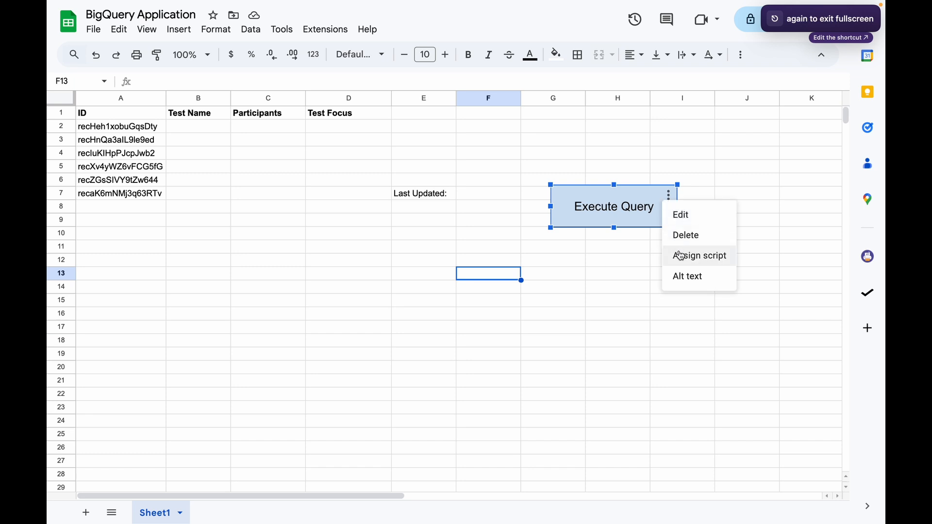
click(700, 256)
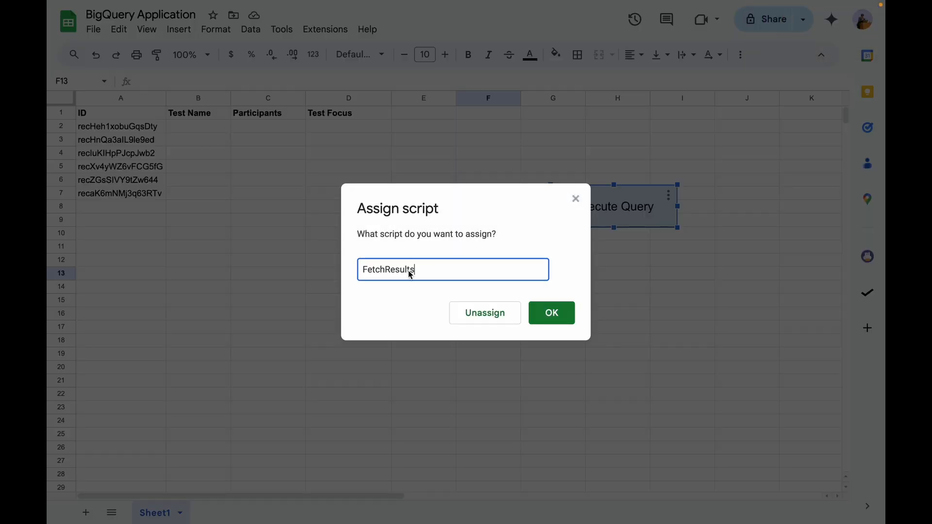
click(550, 313)
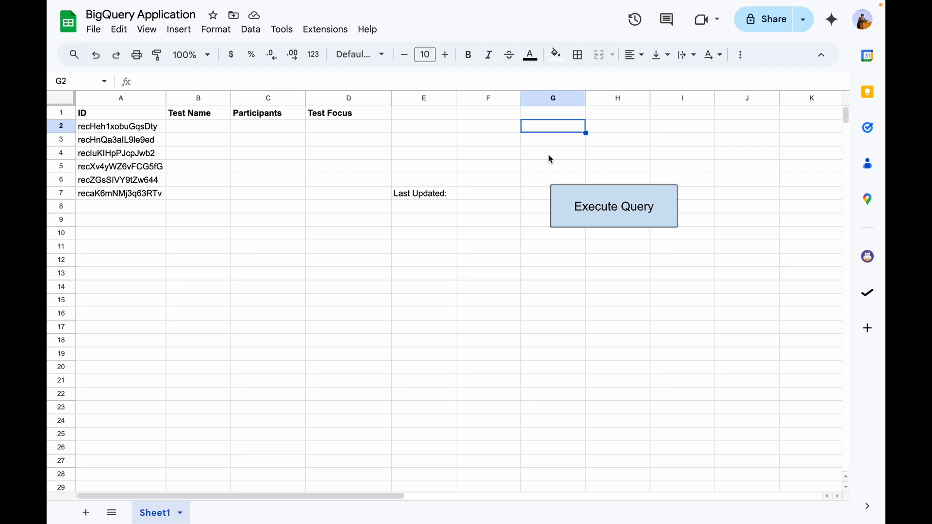
mouse_move(589, 209)
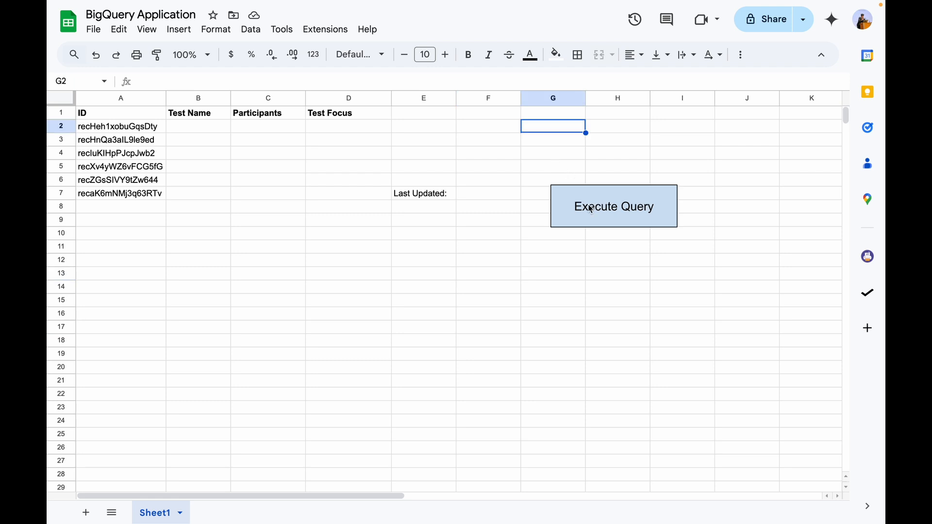
- Run Execute Query, authorize it, move the button below the results and check the E7 timestamp
click(613, 205)
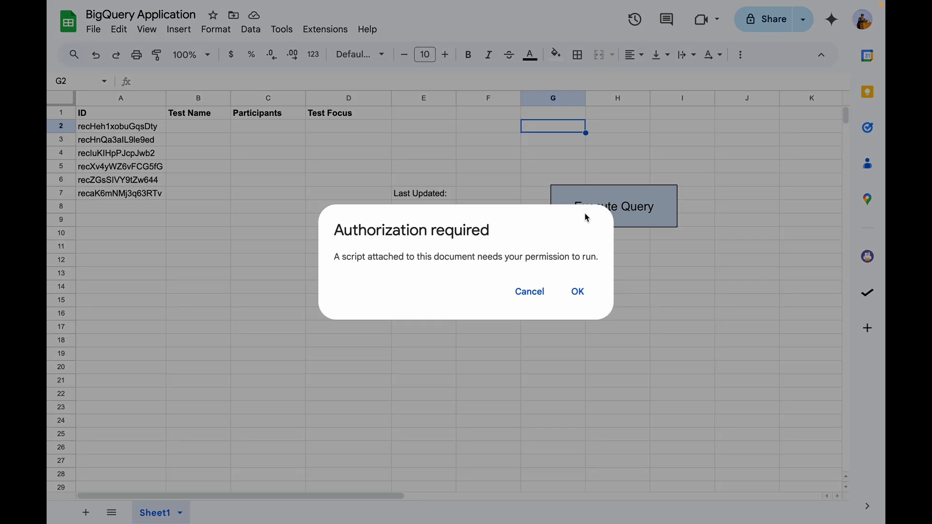
click(576, 291)
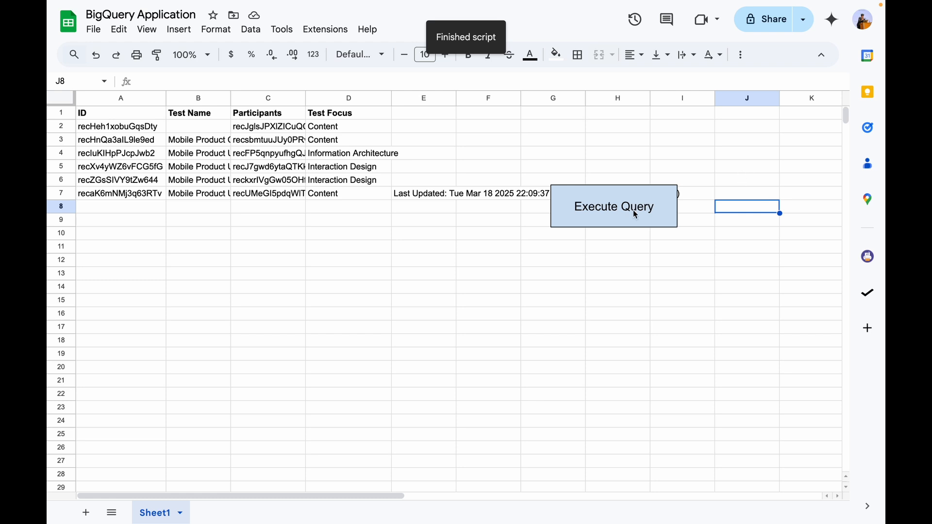
drag(613, 206, 658, 304)
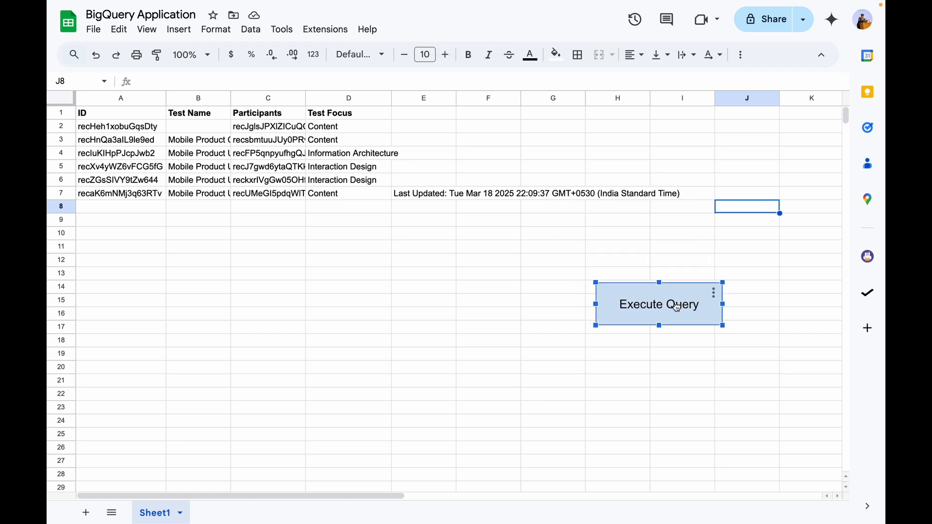
click(658, 304)
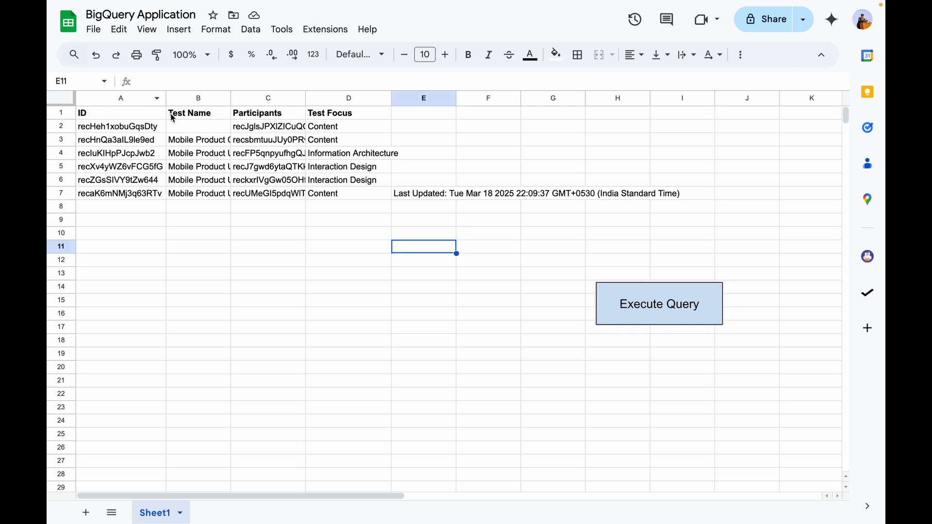
click(423, 193)
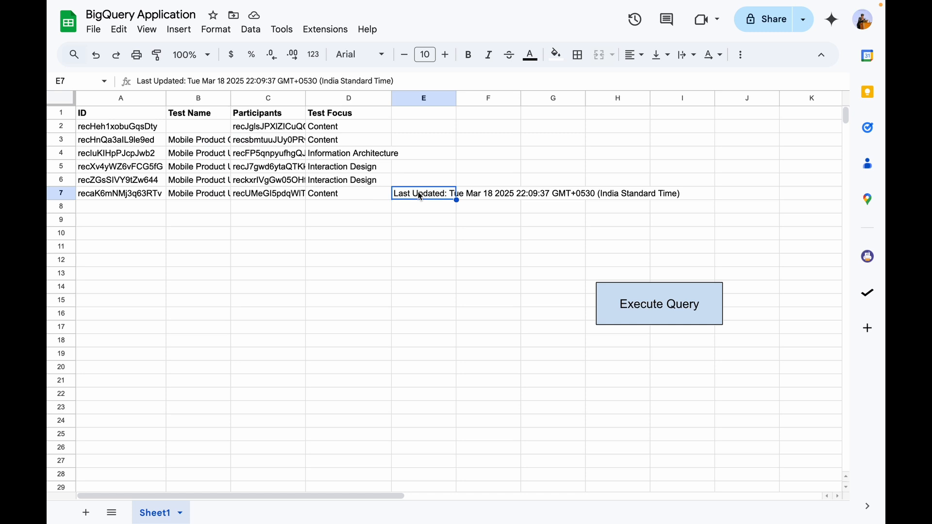